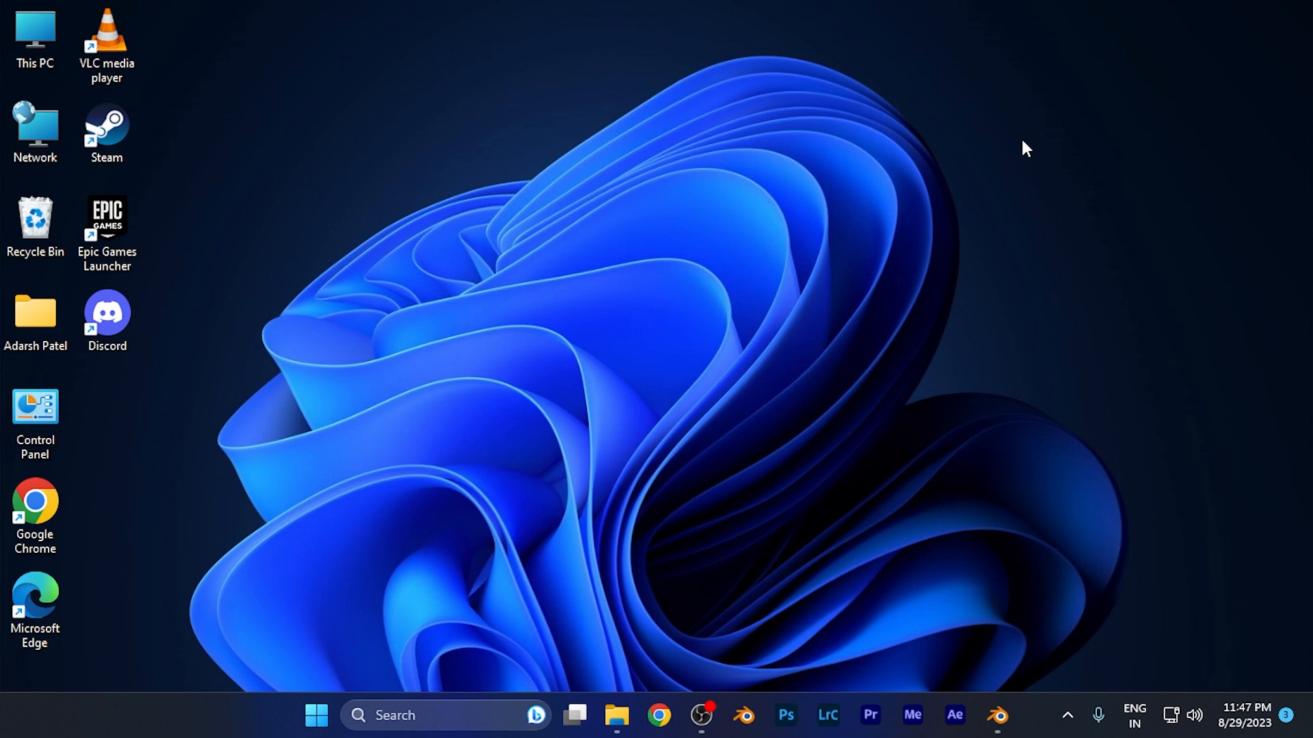
{"action": "mouse_move", "coordinate": [921, 457]}
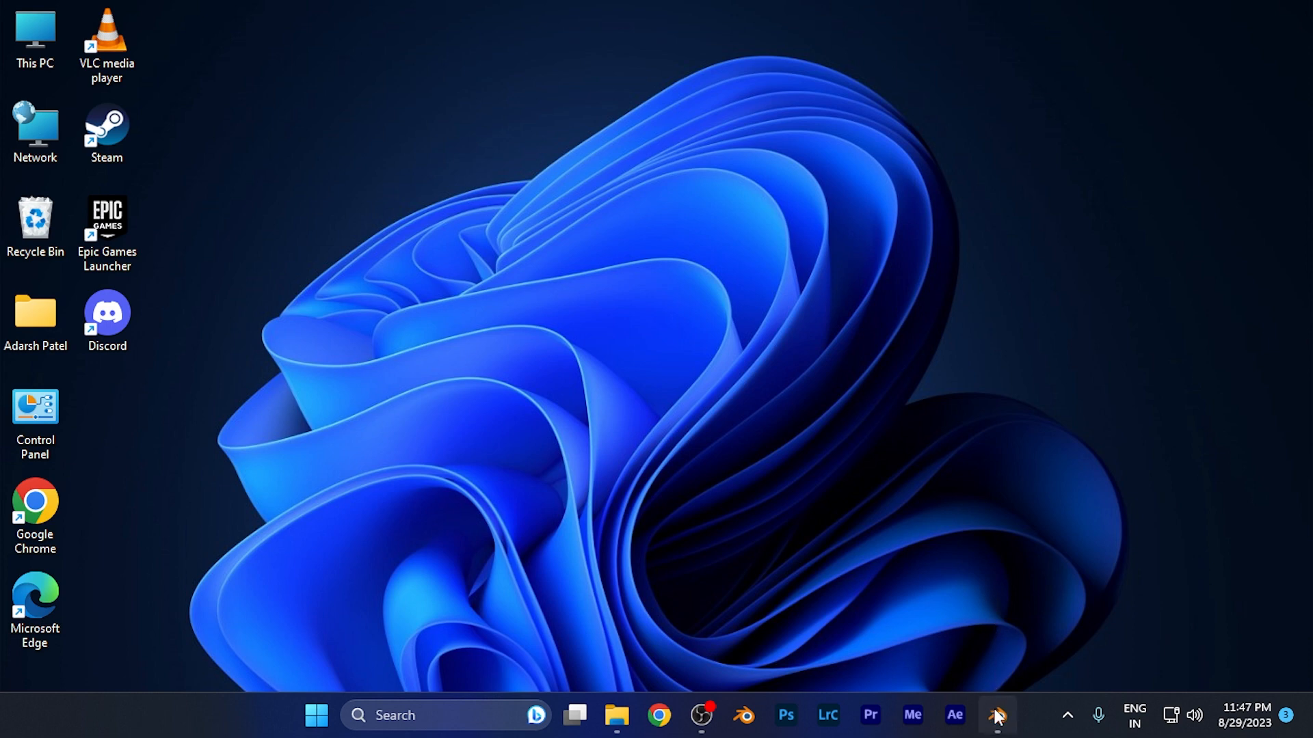
Bring up the Blender coffee cup scene, orbit it slightly, and open the Edit menu
{"action": "left_click", "coordinate": [999, 715]}
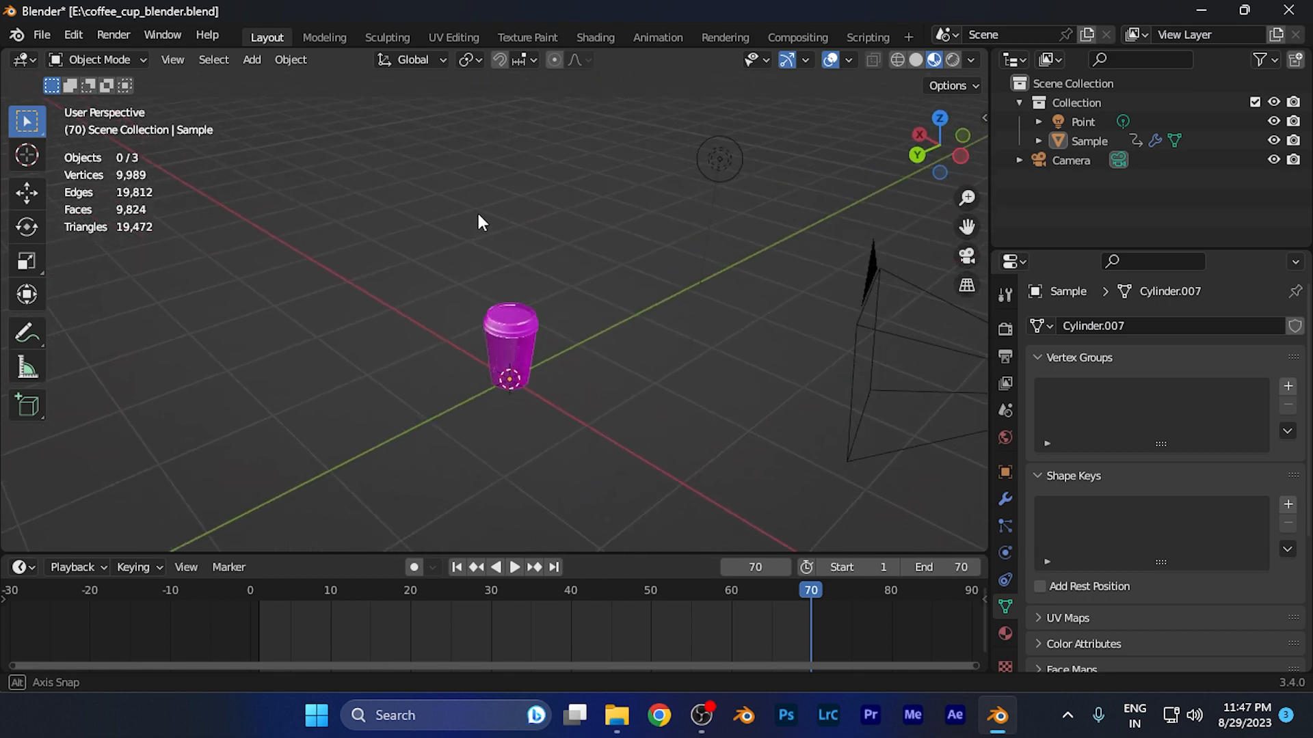
{"action": "left_click_drag", "start_coordinate": [481, 222], "coordinate": [515, 191]}
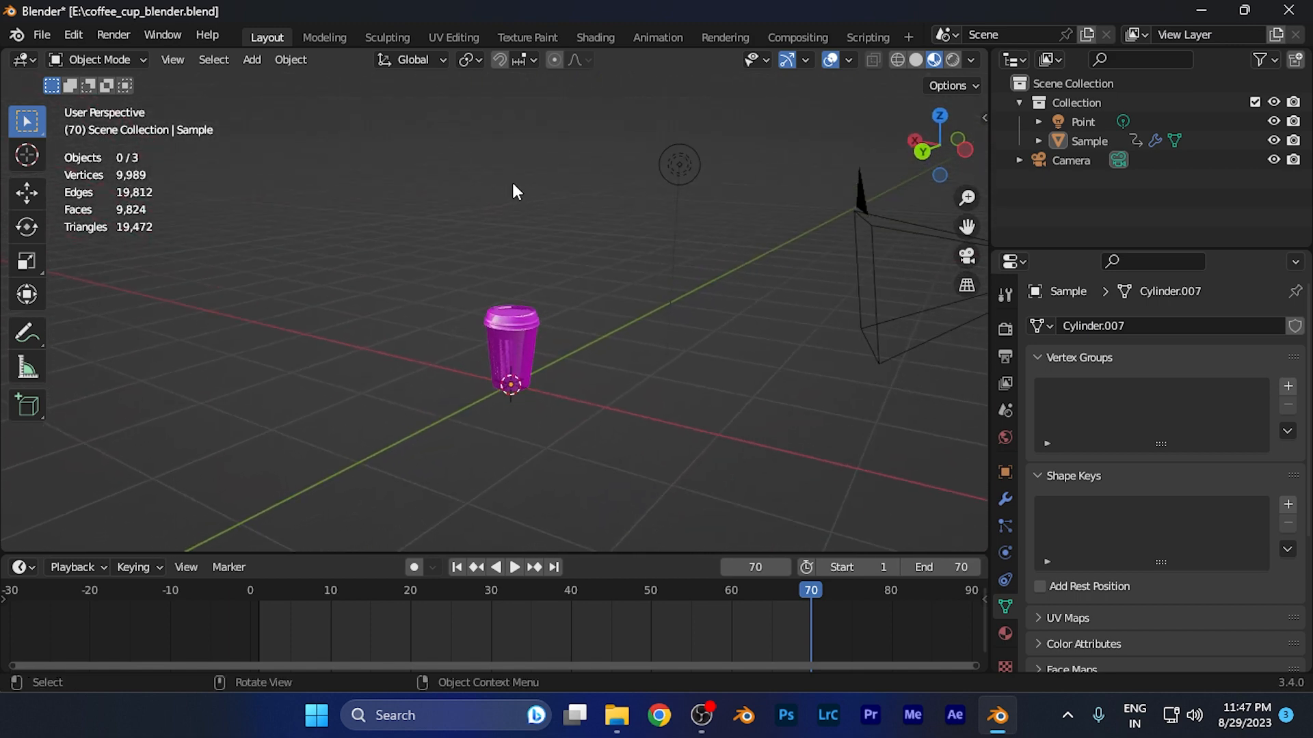
{"action": "mouse_move", "coordinate": [628, 207]}
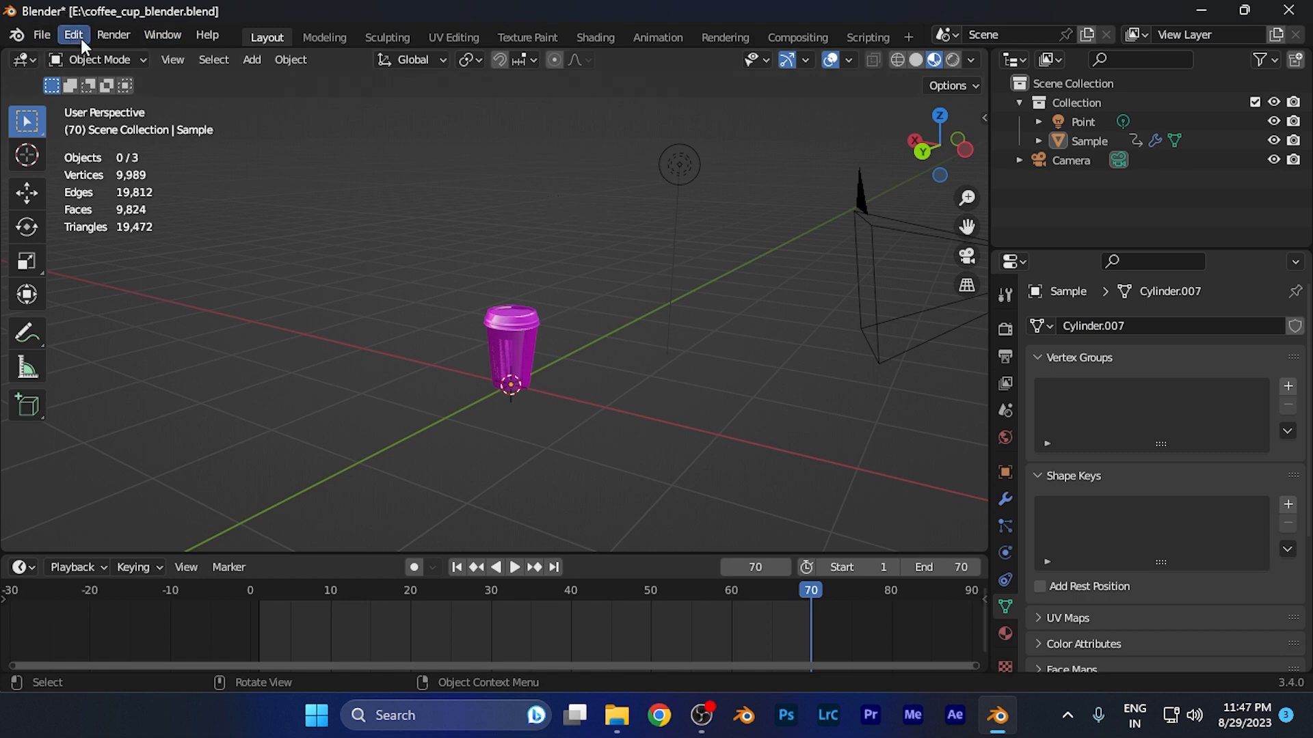
{"action": "mouse_move", "coordinate": [45, 35]}
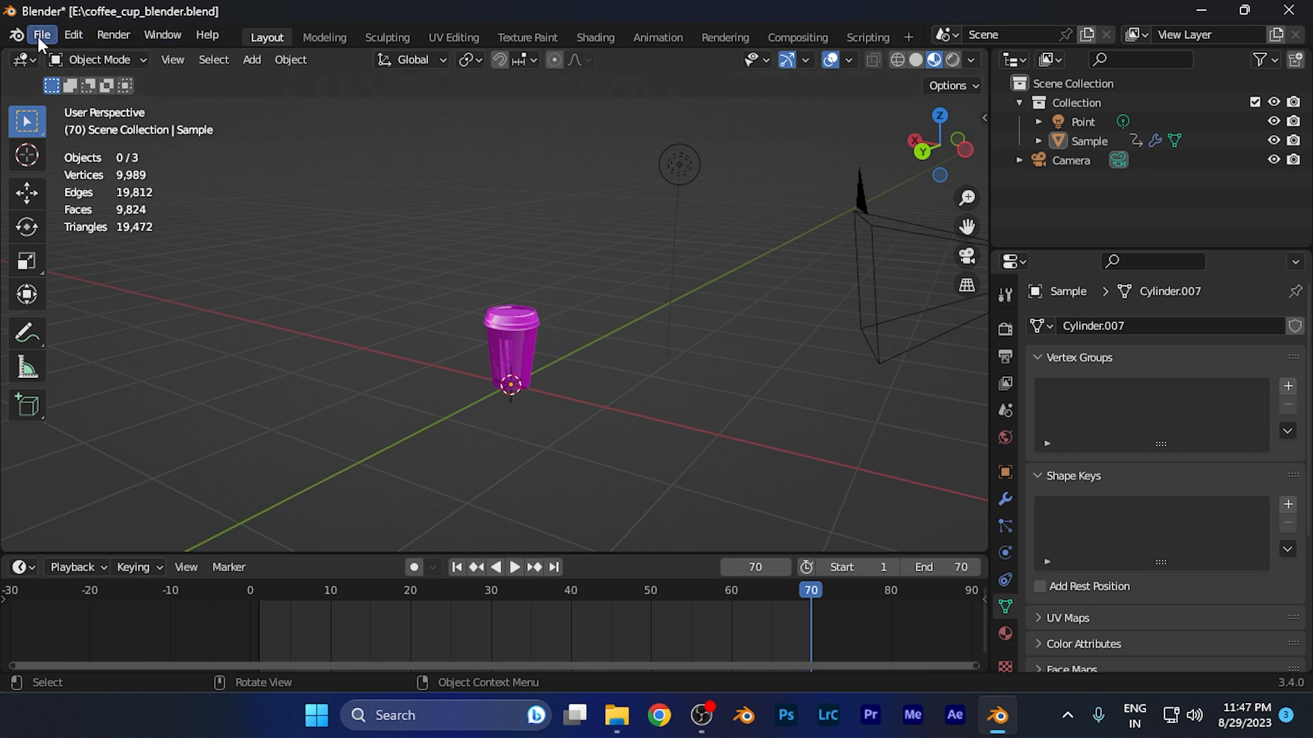
{"action": "mouse_move", "coordinate": [67, 36]}
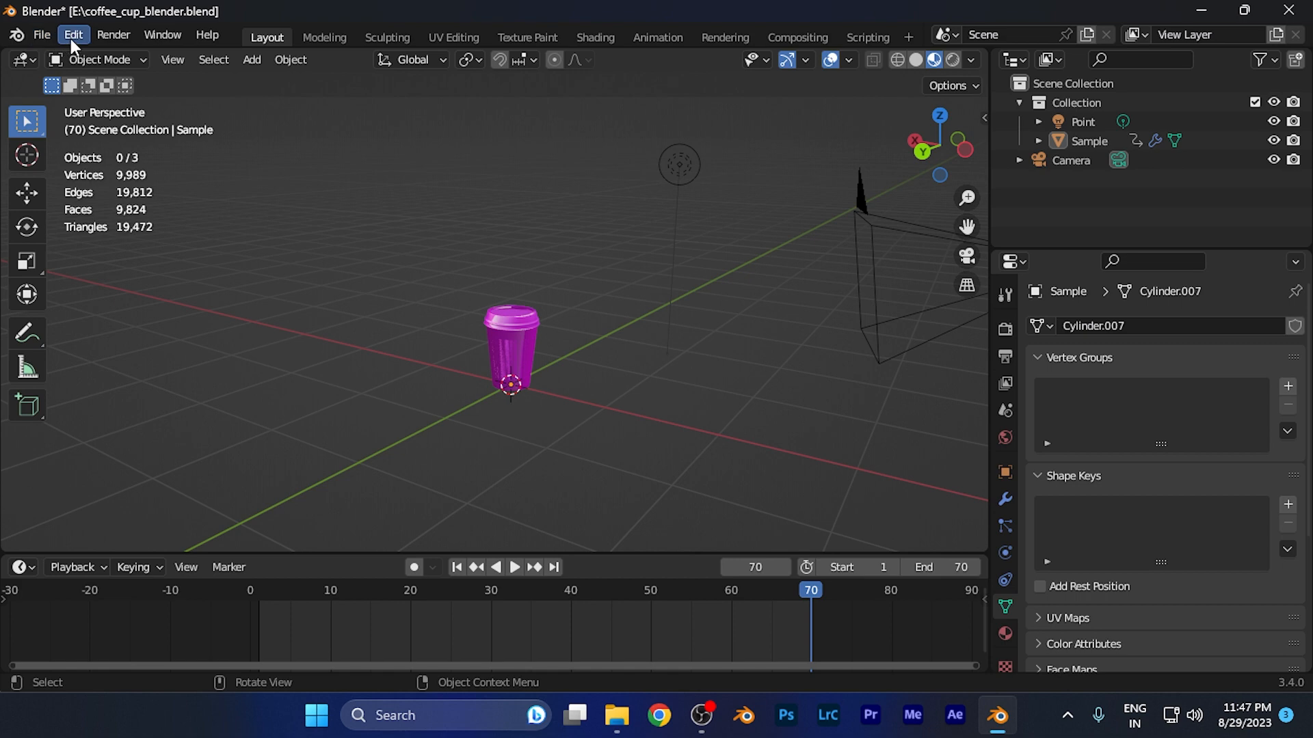
{"action": "left_click", "coordinate": [69, 35]}
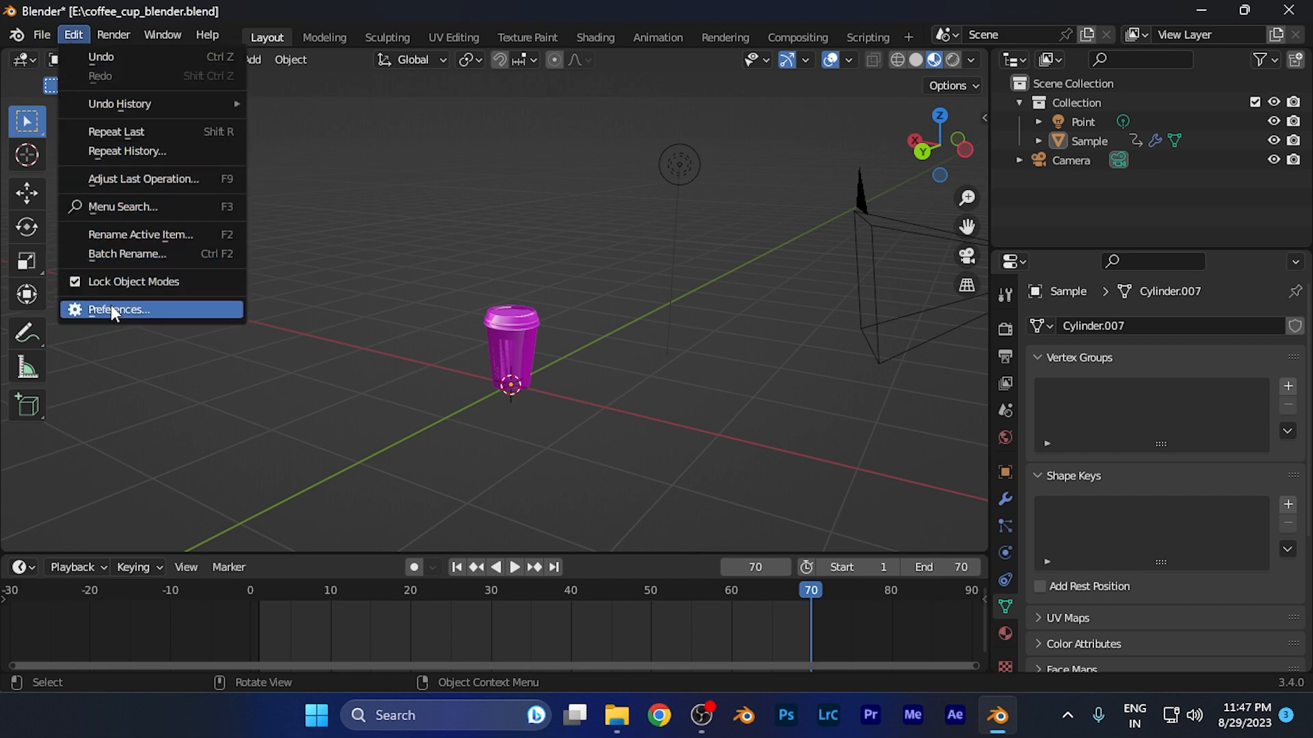
{"action": "mouse_move", "coordinate": [133, 318]}
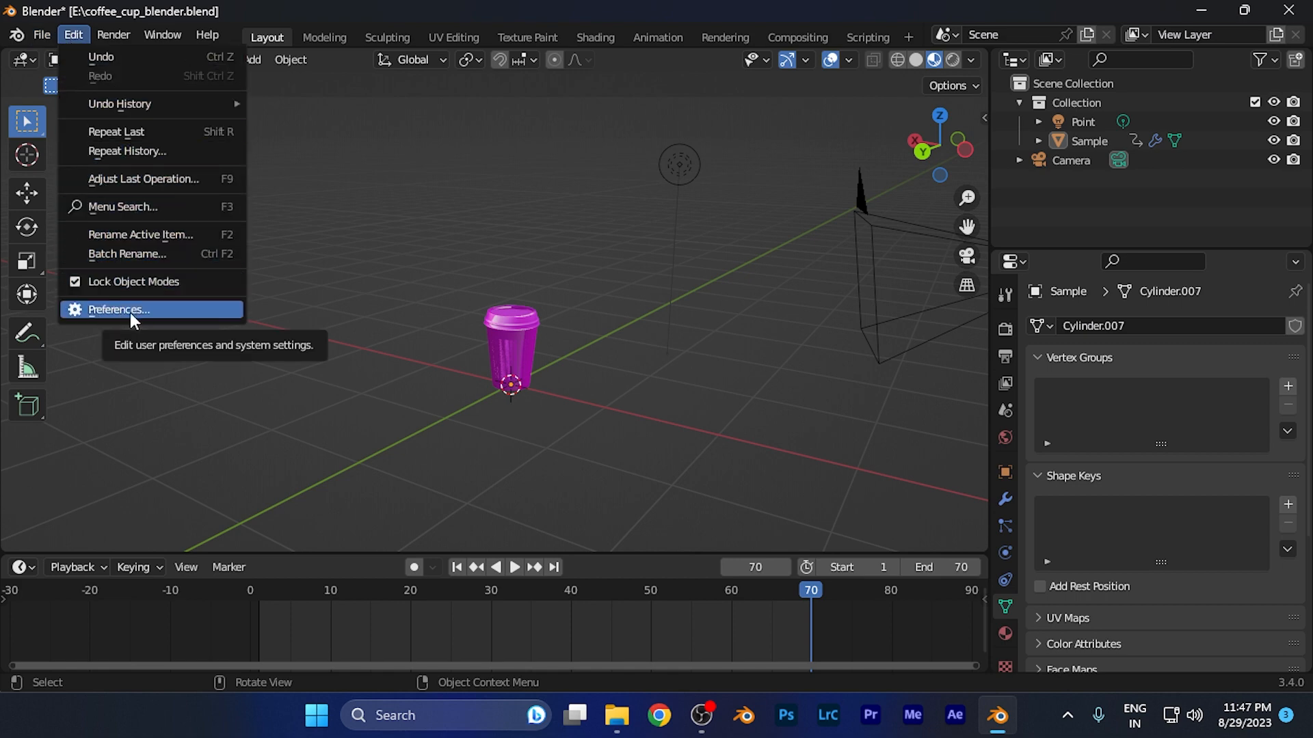
Open Edit > Preferences on the Interface section
{"action": "left_click", "coordinate": [127, 309]}
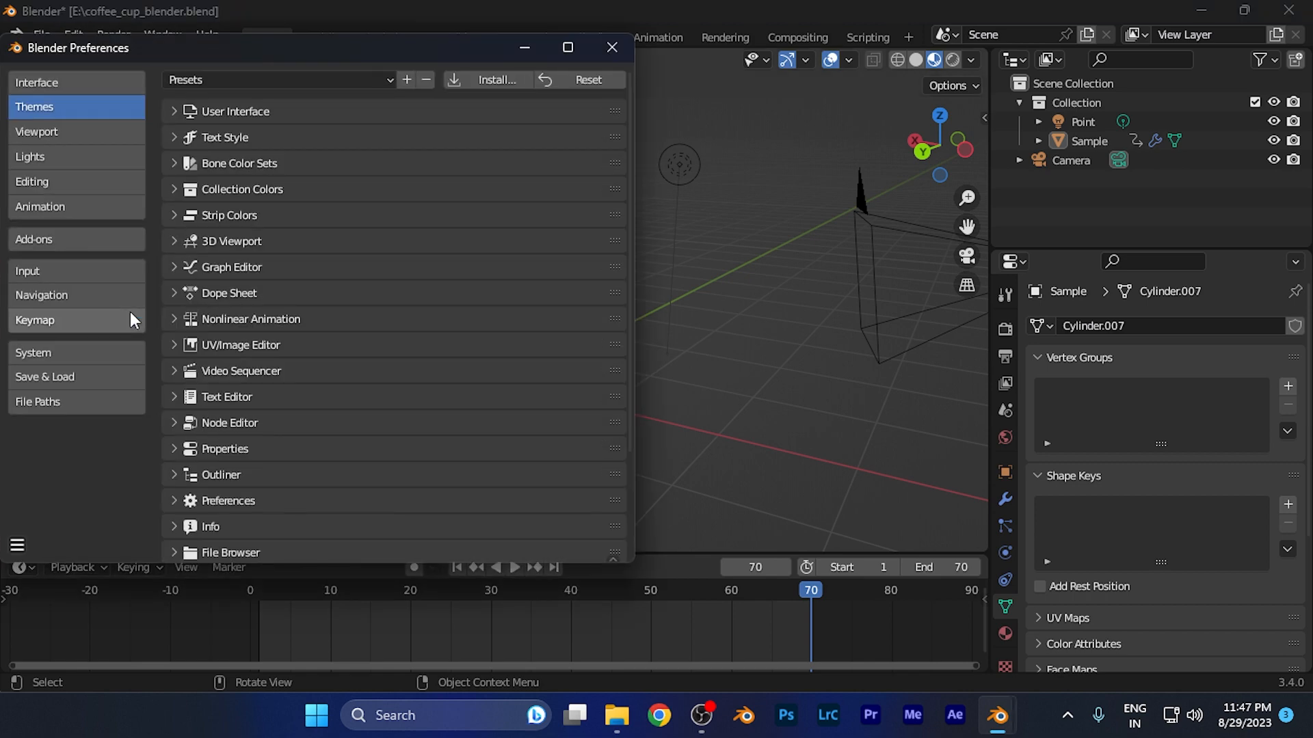
{"action": "left_click", "coordinate": [37, 82]}
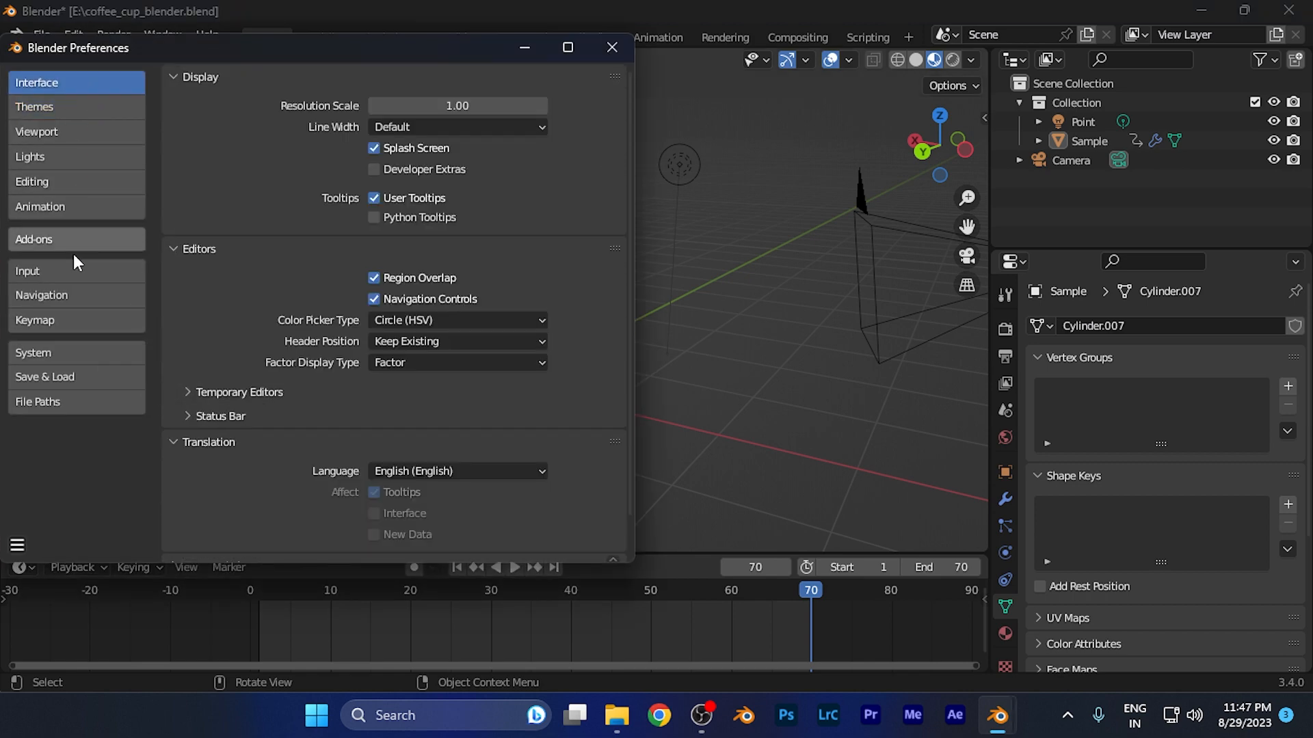
{"action": "mouse_move", "coordinate": [54, 401]}
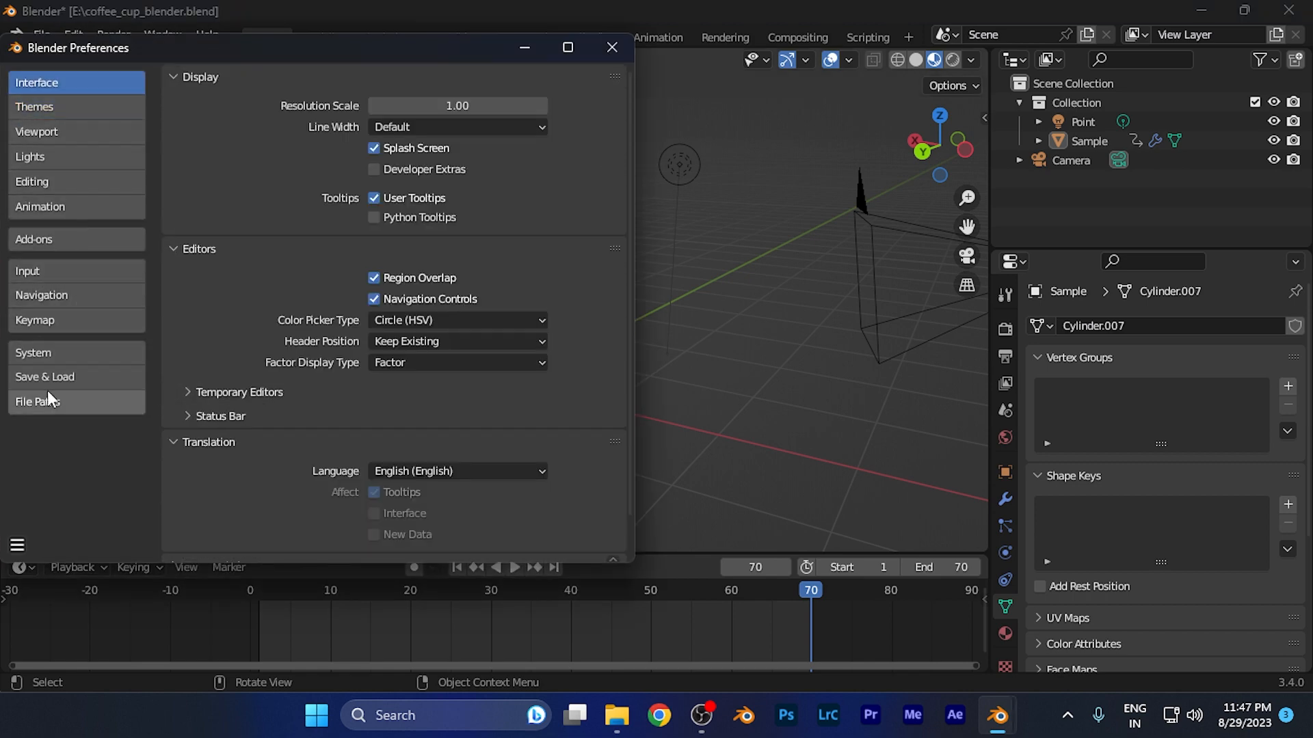
{"action": "mouse_move", "coordinate": [55, 115]}
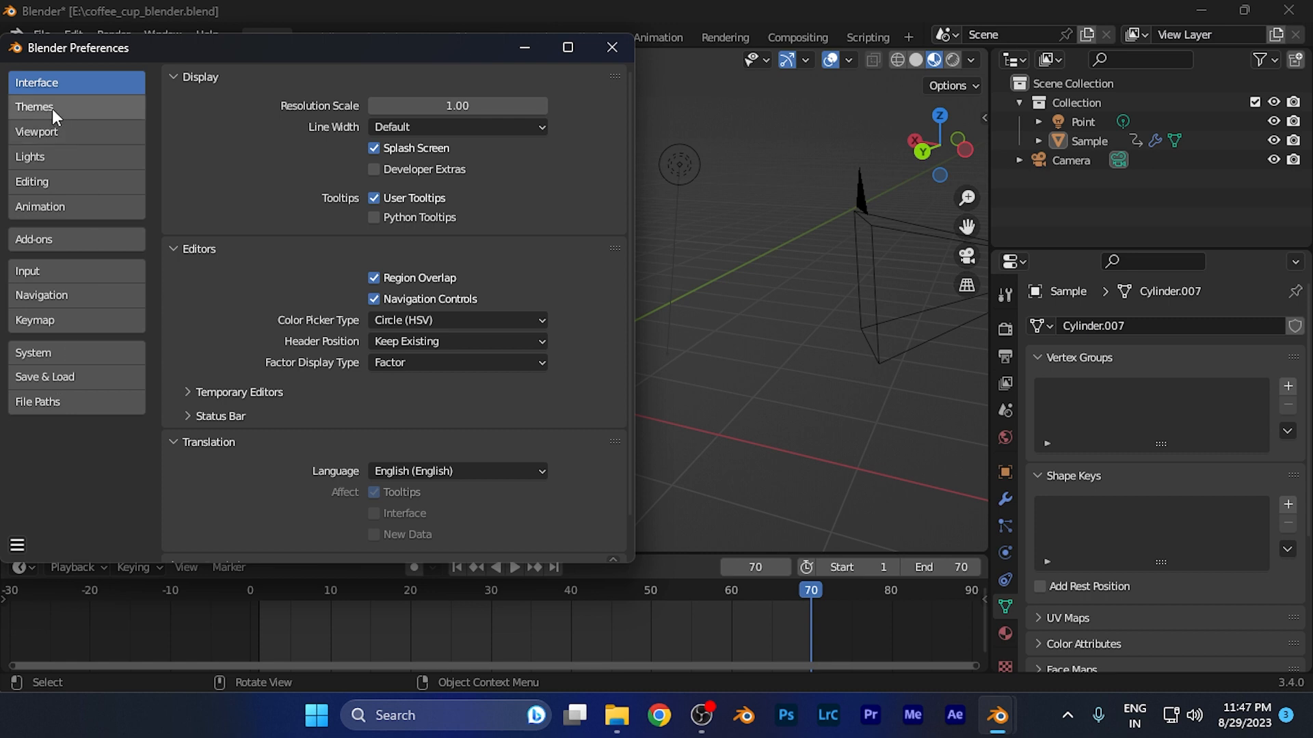
Switch Preferences to the Themes section listing 3D Viewport, Outliner and Properties
{"action": "left_click", "coordinate": [34, 107]}
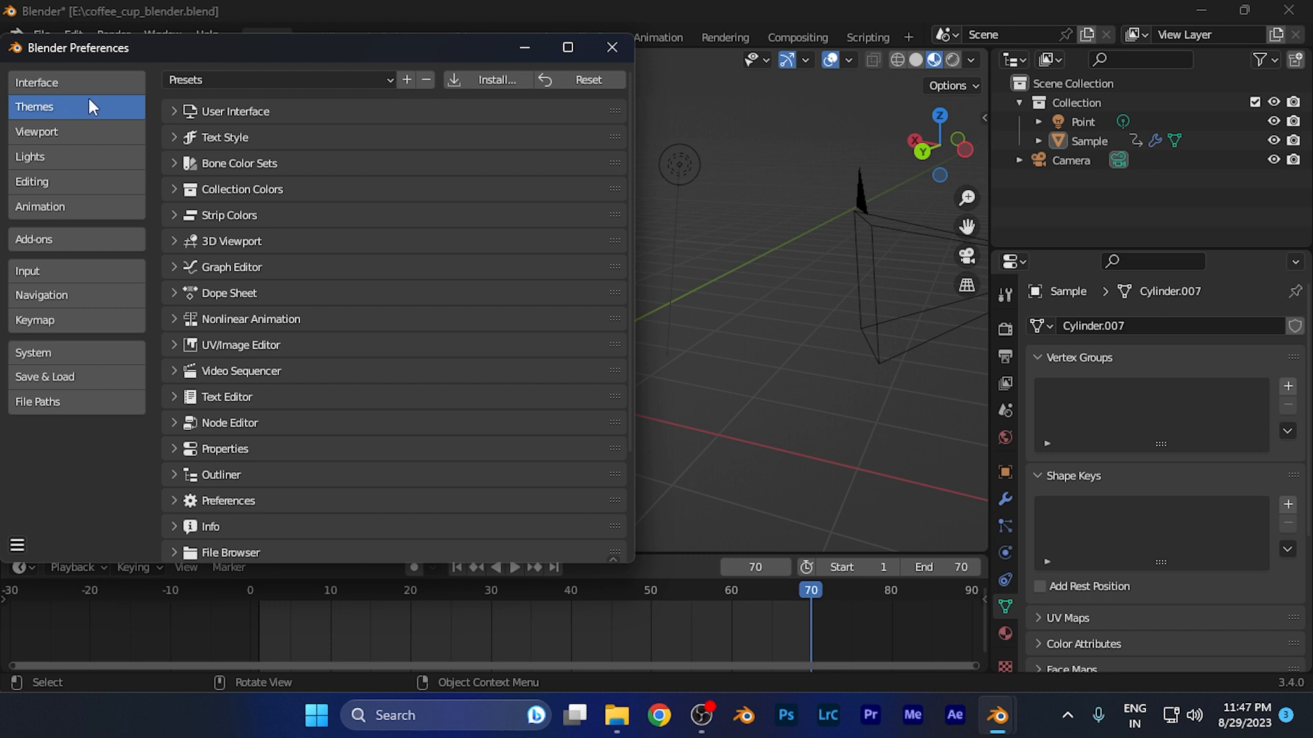
{"action": "mouse_move", "coordinate": [305, 121]}
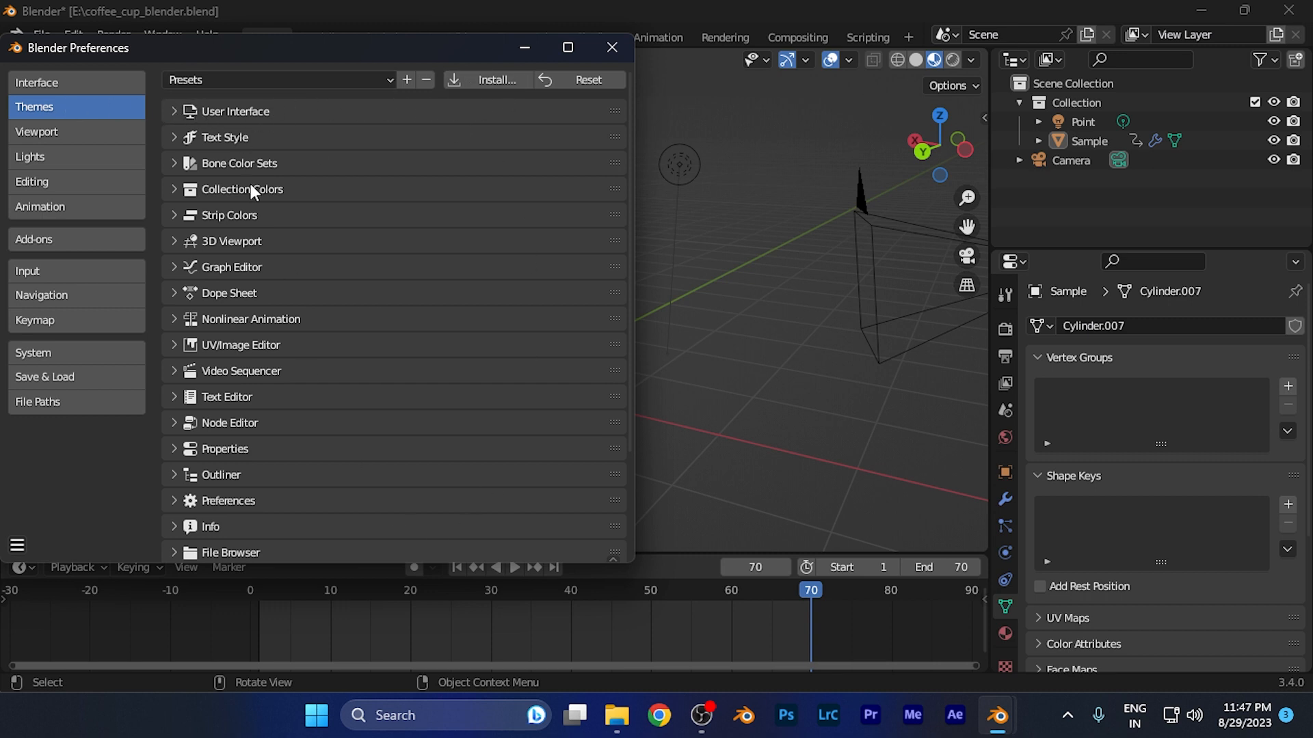
{"action": "mouse_move", "coordinate": [554, 90]}
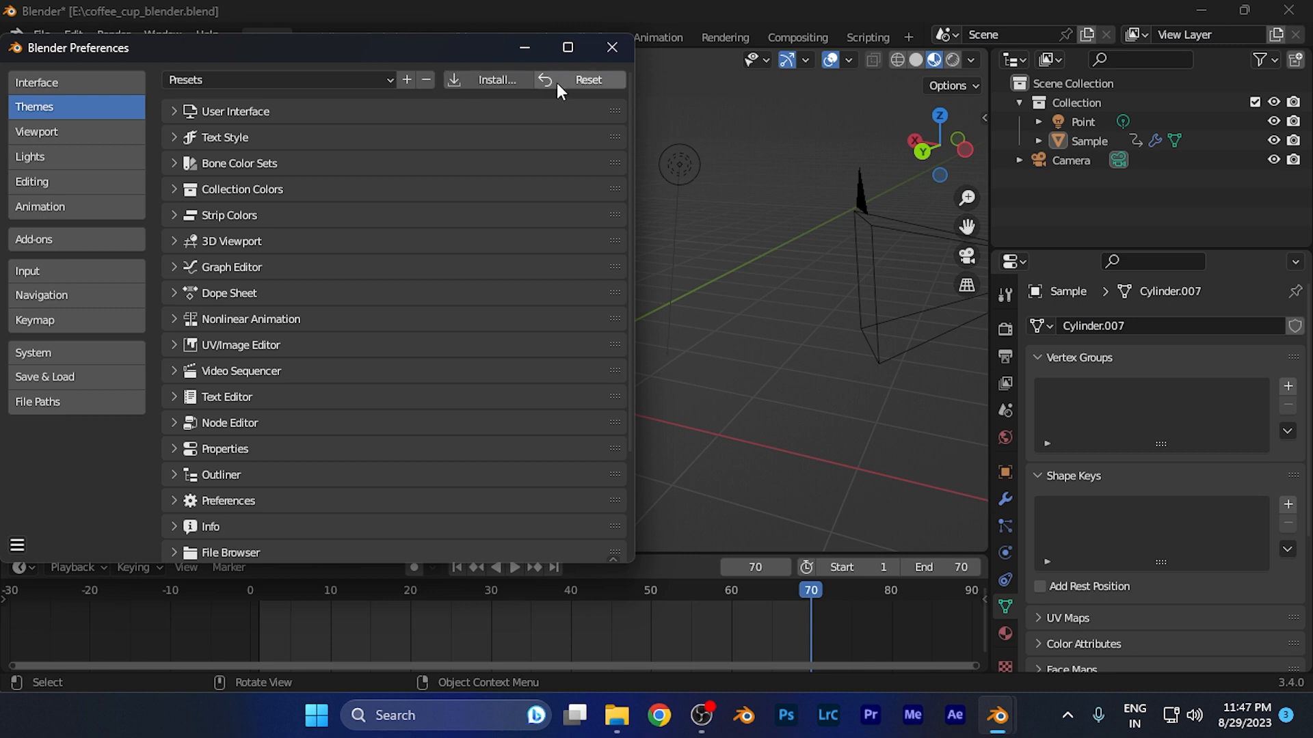
{"action": "mouse_move", "coordinate": [564, 89]}
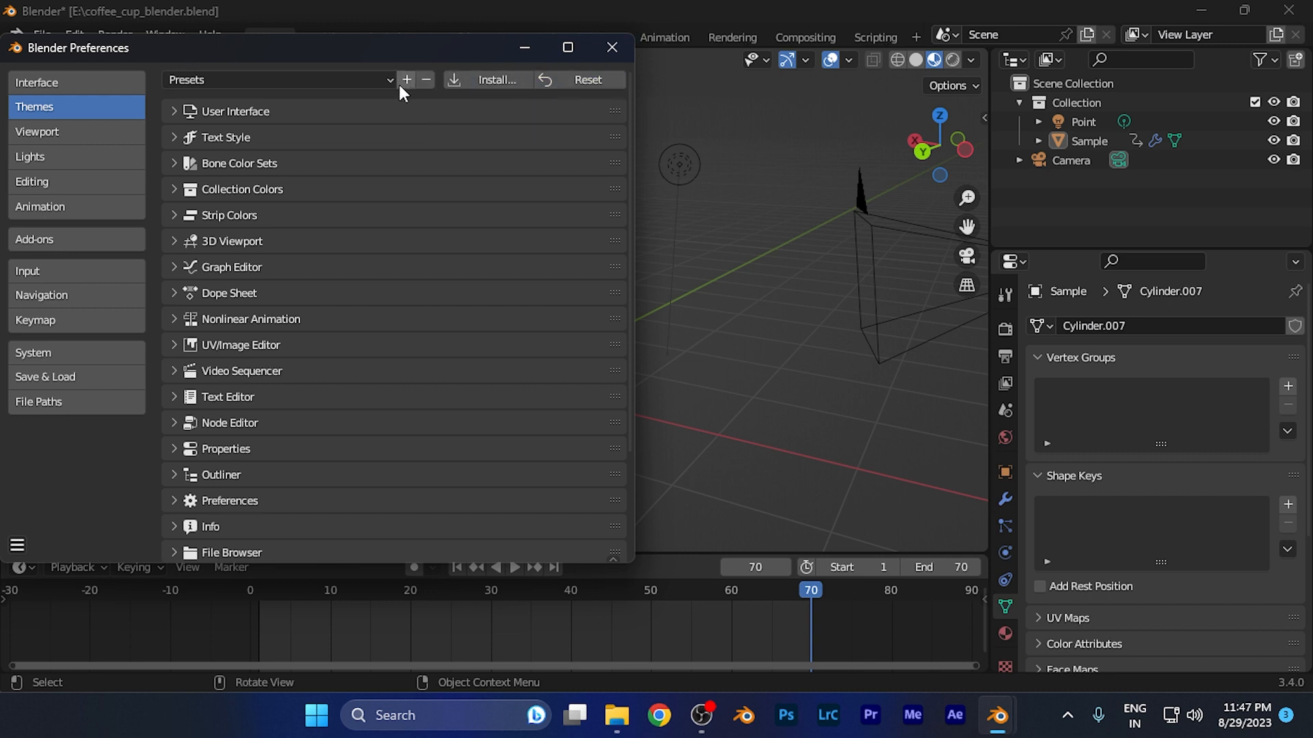
{"action": "mouse_move", "coordinate": [472, 199]}
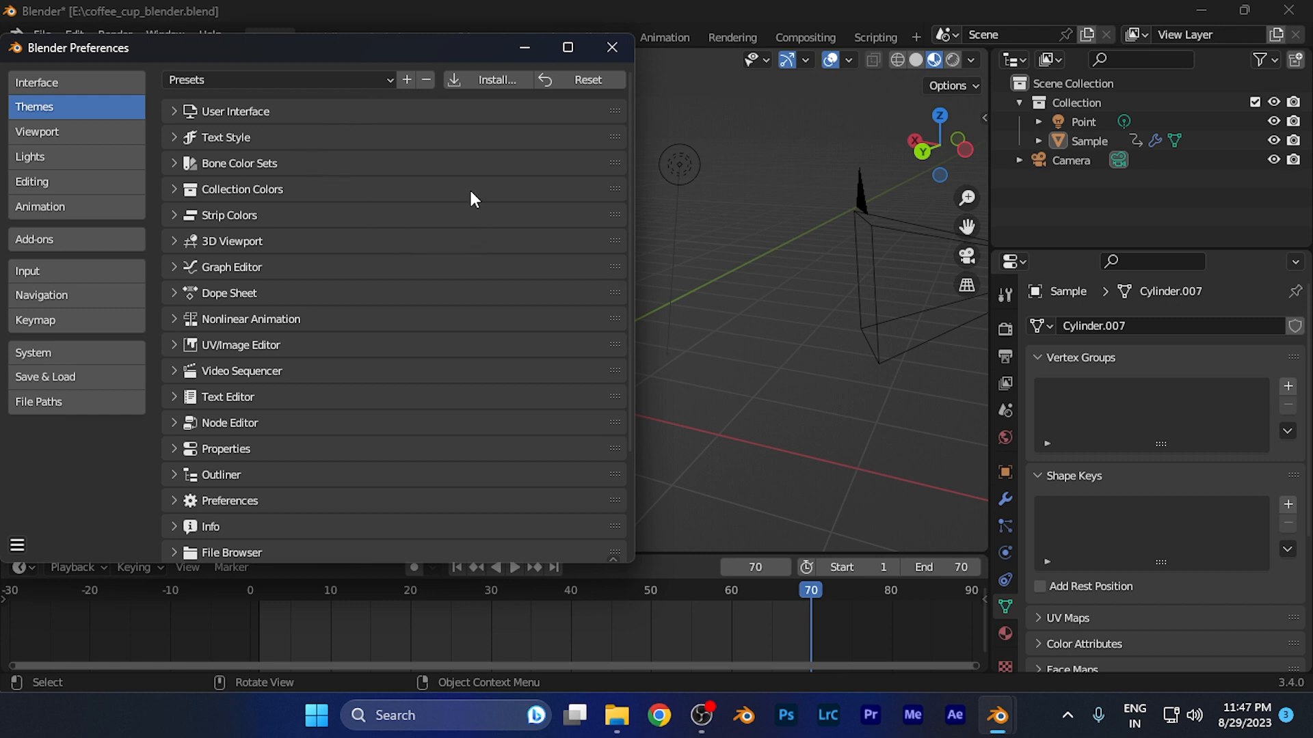
{"action": "mouse_move", "coordinate": [384, 178]}
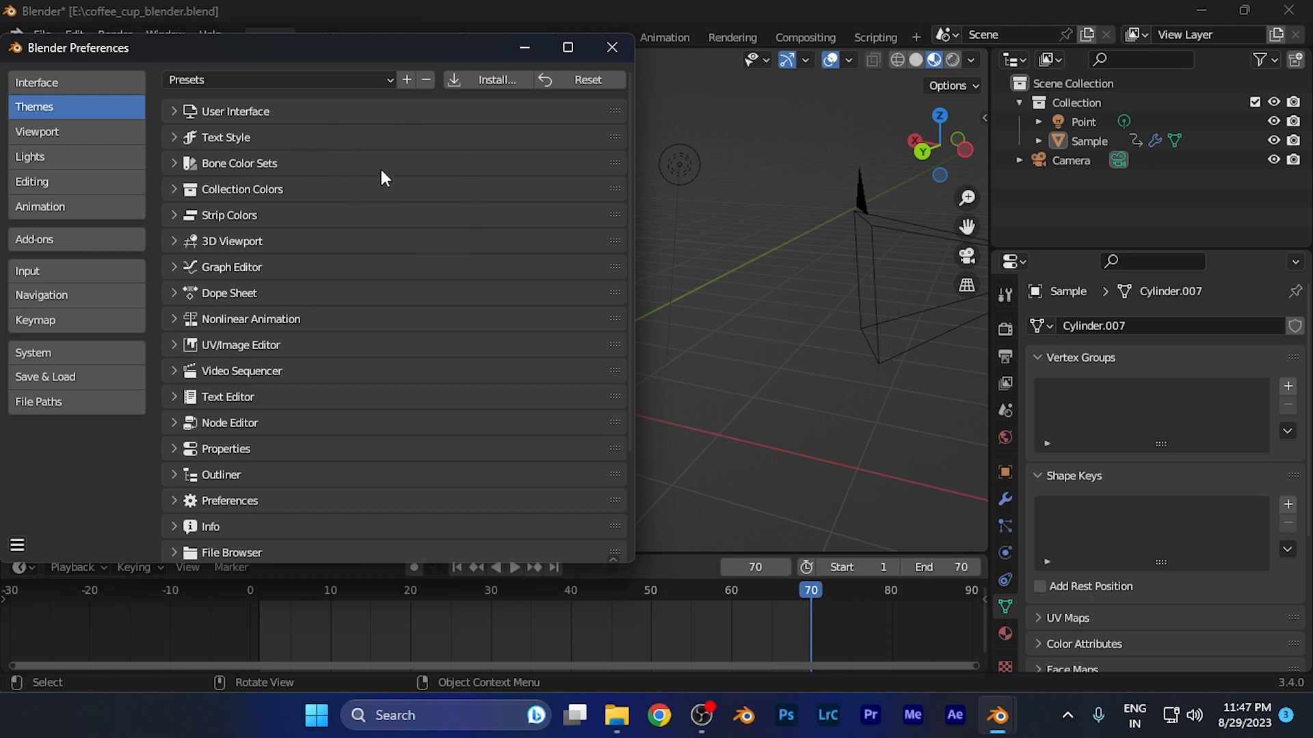
{"action": "mouse_move", "coordinate": [611, 47]}
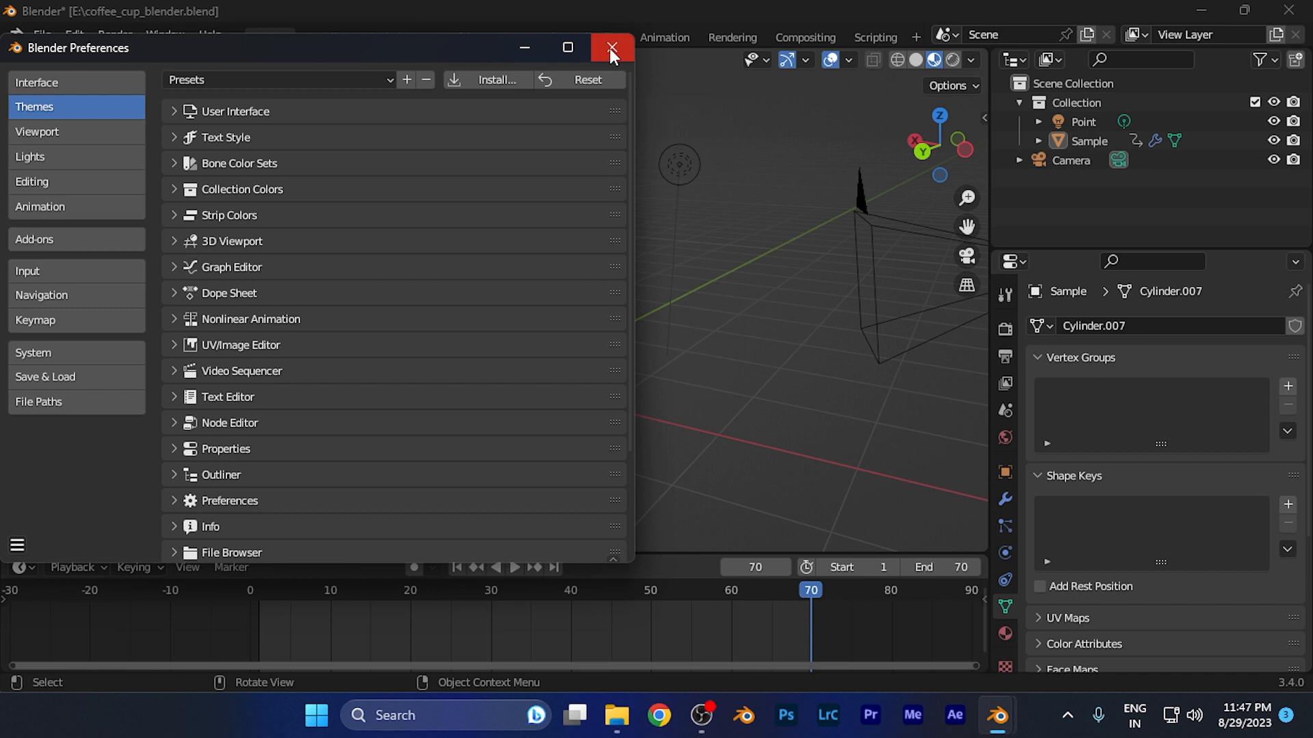
{"action": "mouse_move", "coordinate": [614, 48]}
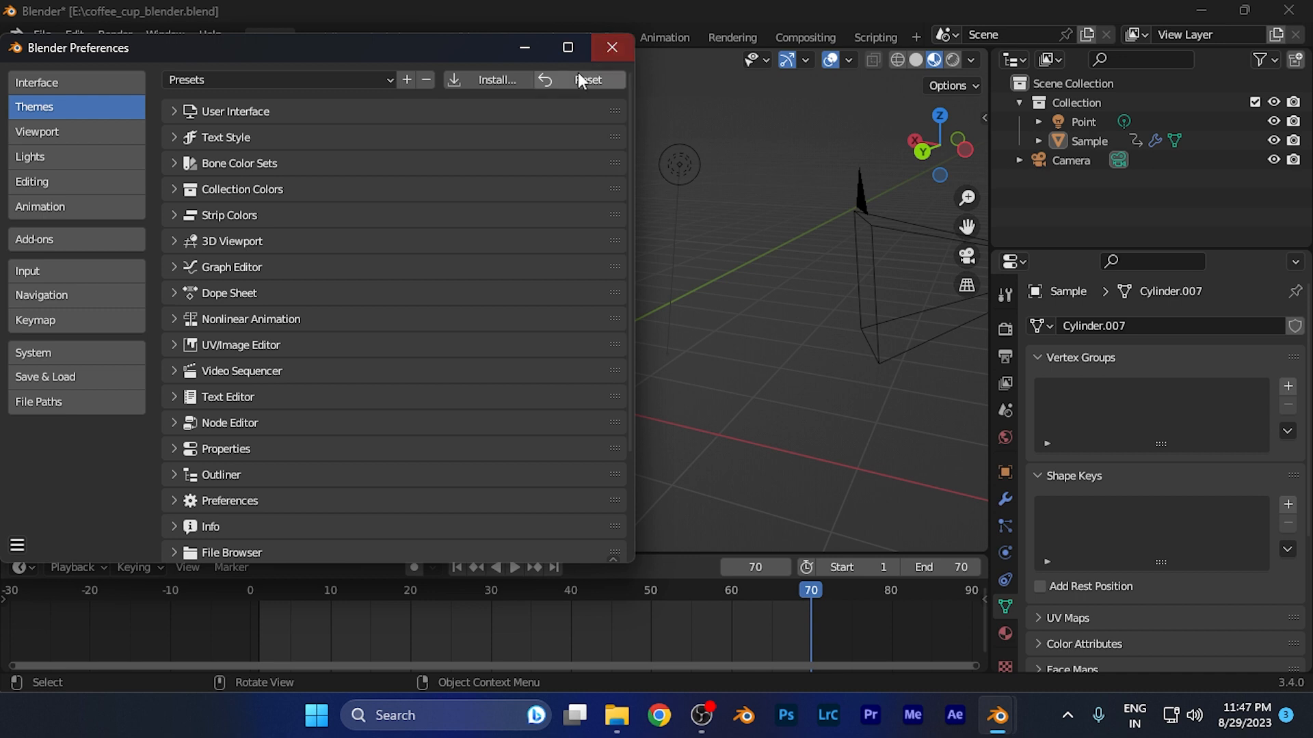
{"action": "mouse_move", "coordinate": [560, 85]}
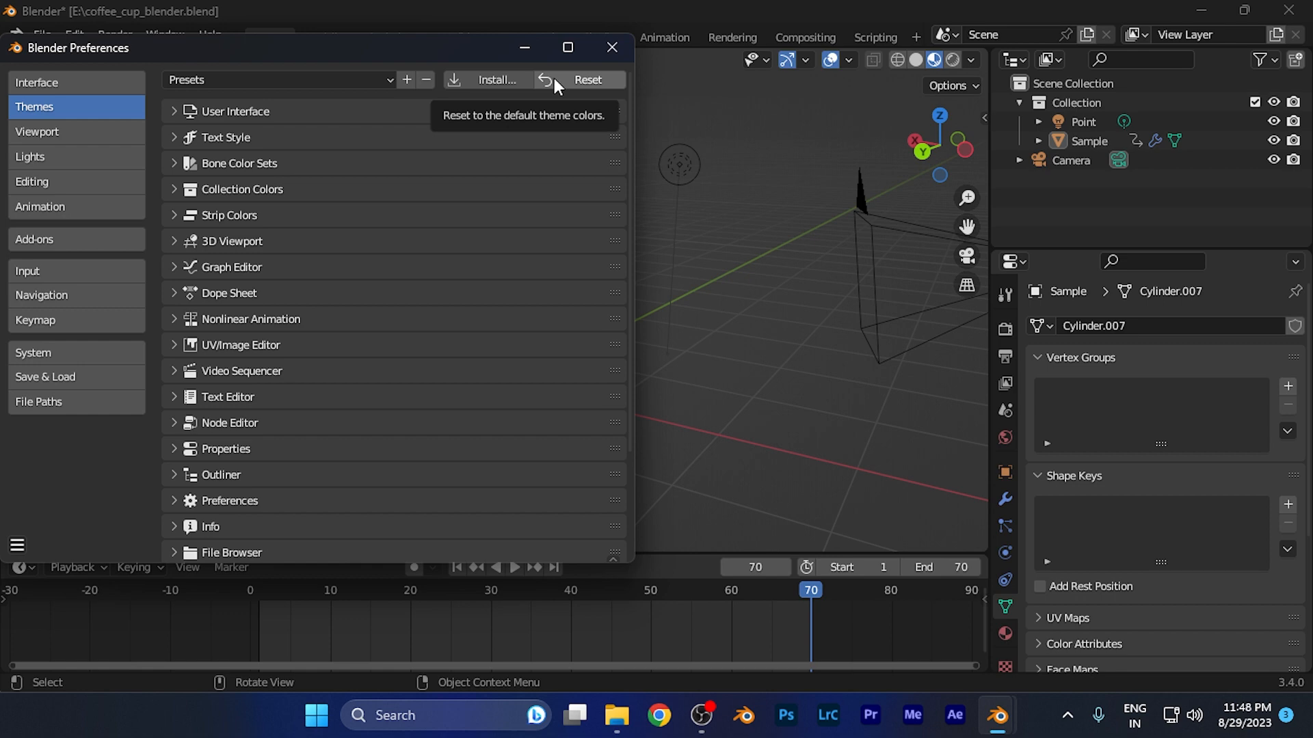
Reset the theme to its default colors
{"action": "left_click", "coordinate": [613, 47]}
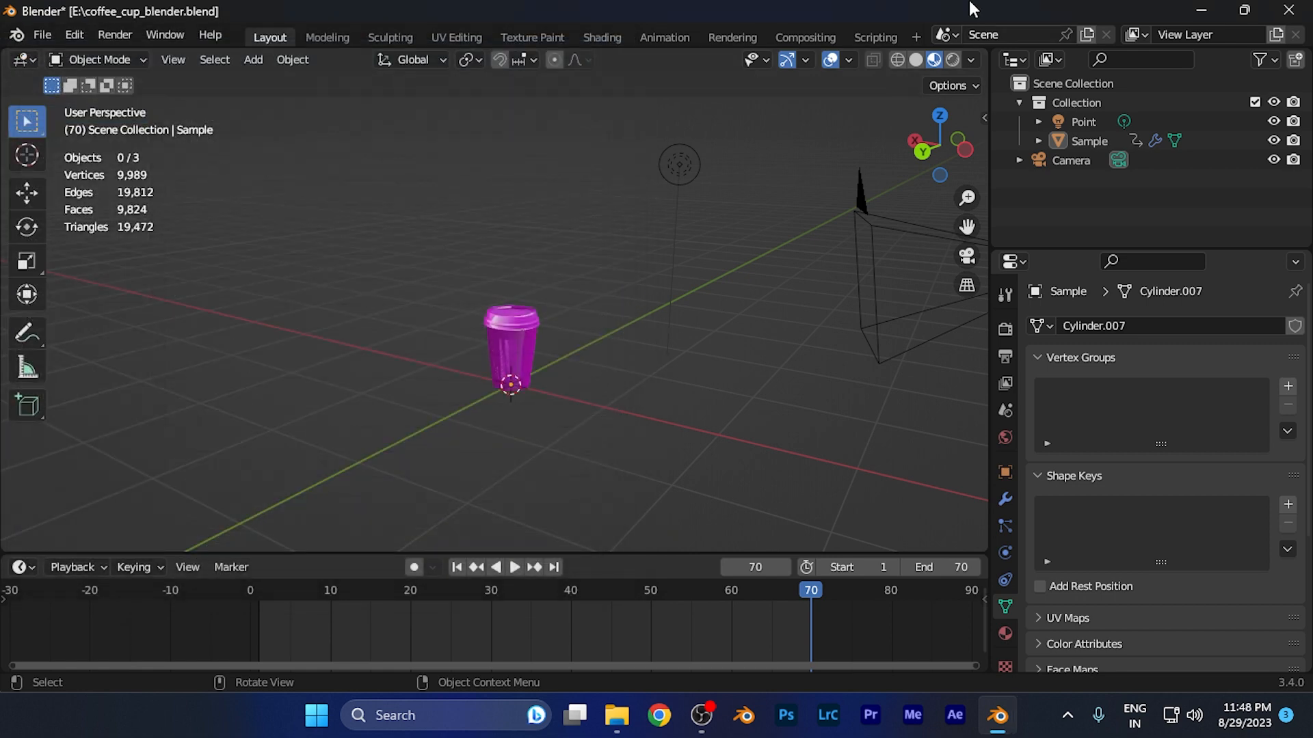